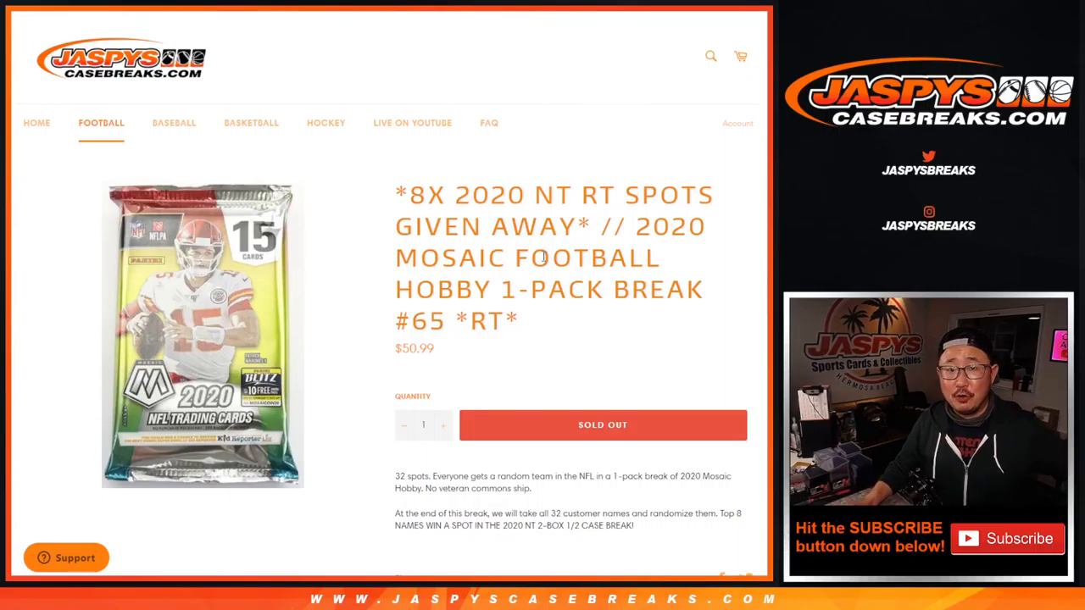
Step: Copy the 2020 Mosaic Football break #65 title and go to RANDOM.ORG's two-dice roller
left_click_drag(621, 226, 519, 321)
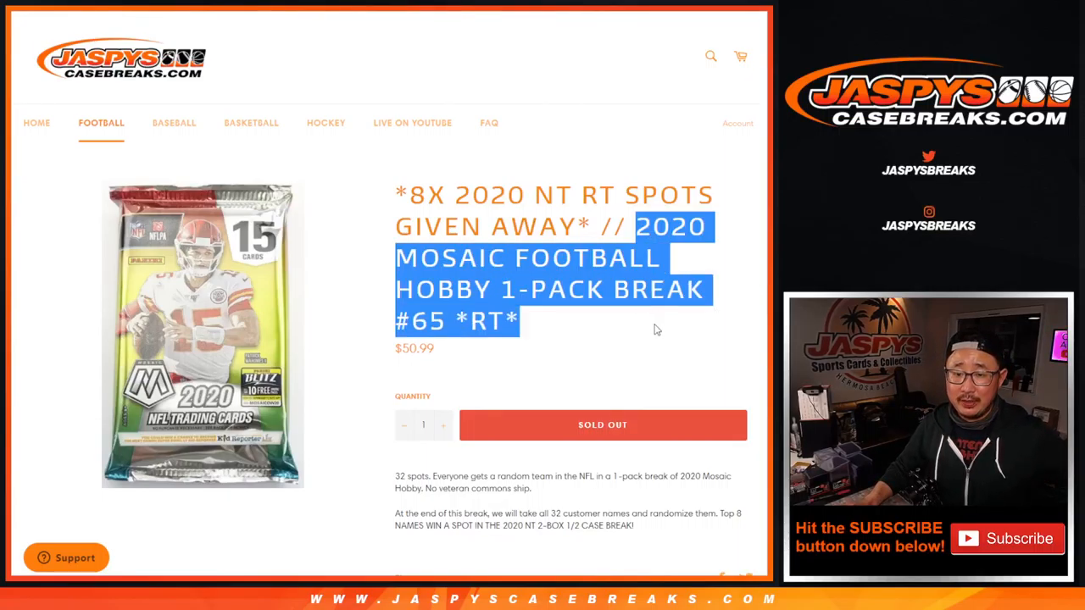
left_click(661, 333)
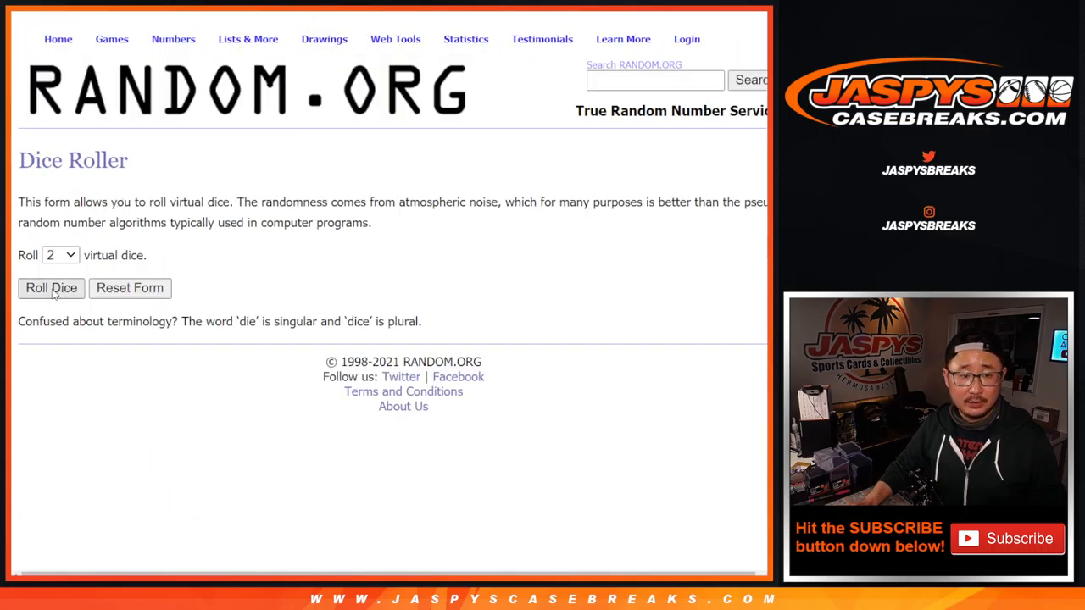
Step: Roll the dice for a shuffle count, then shuffle the 32 customer names three times
left_click(51, 288)
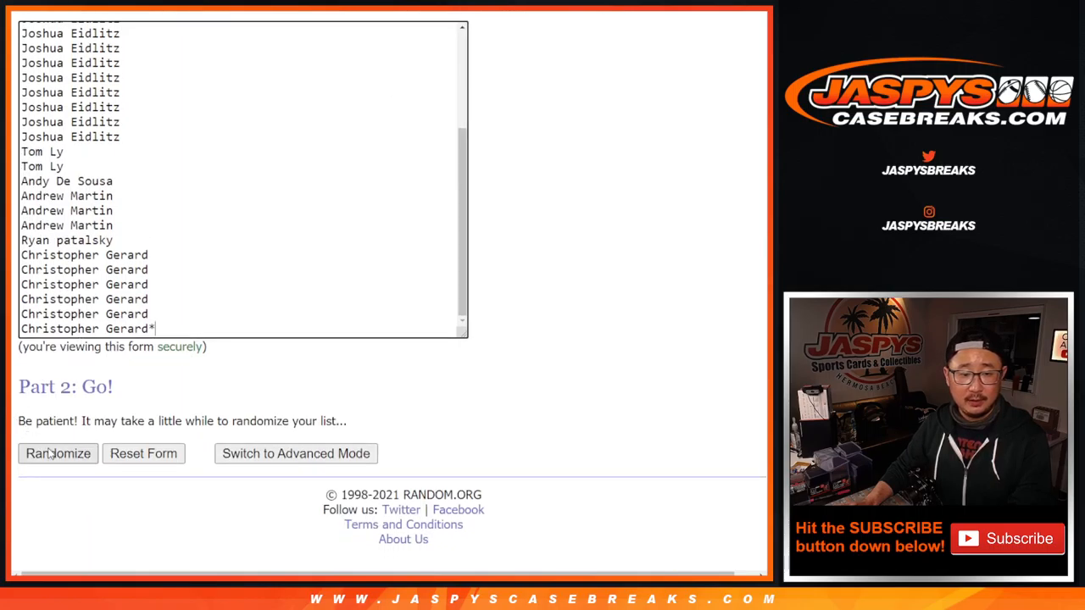
left_click(57, 454)
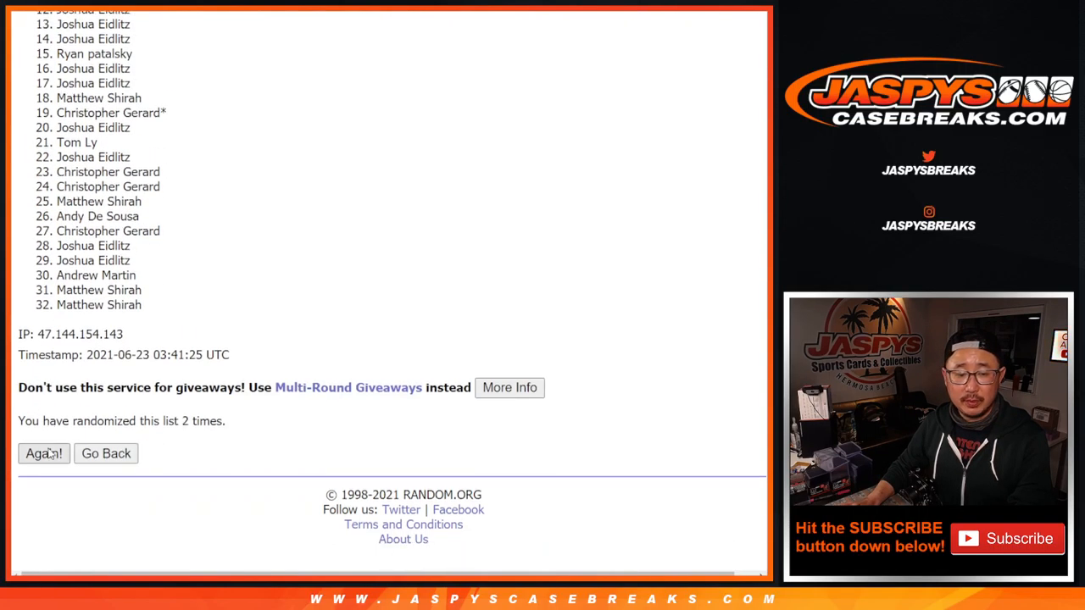
left_click(43, 454)
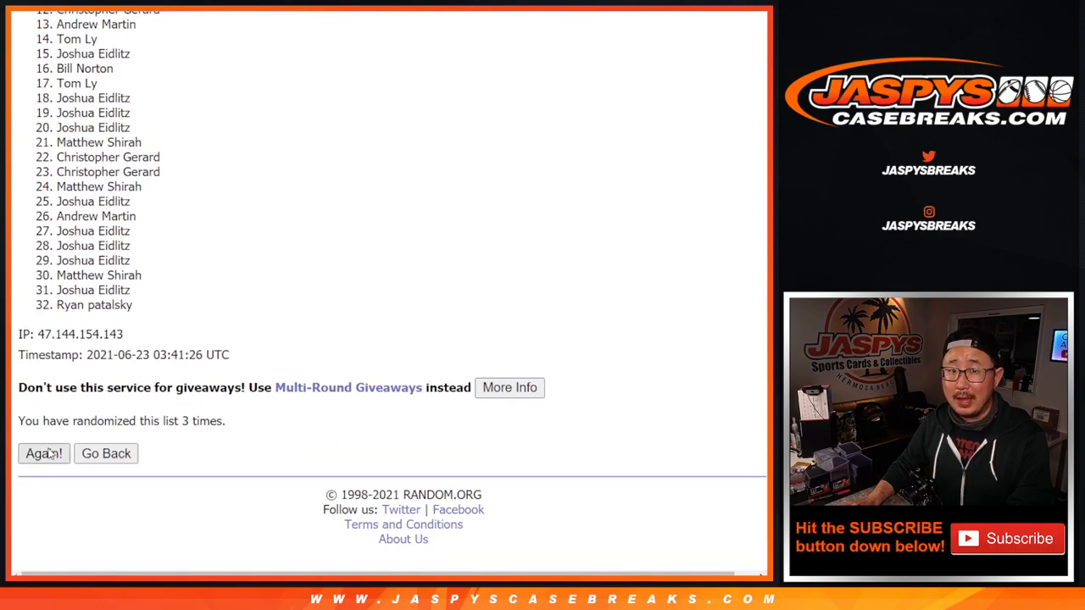
left_click(43, 453)
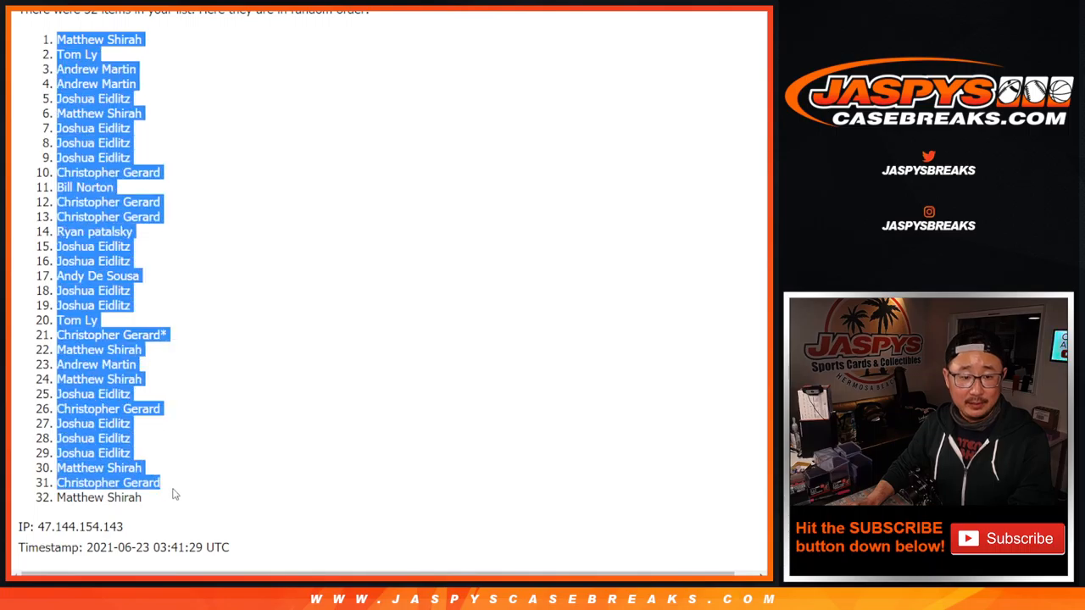
scroll("down", 3)
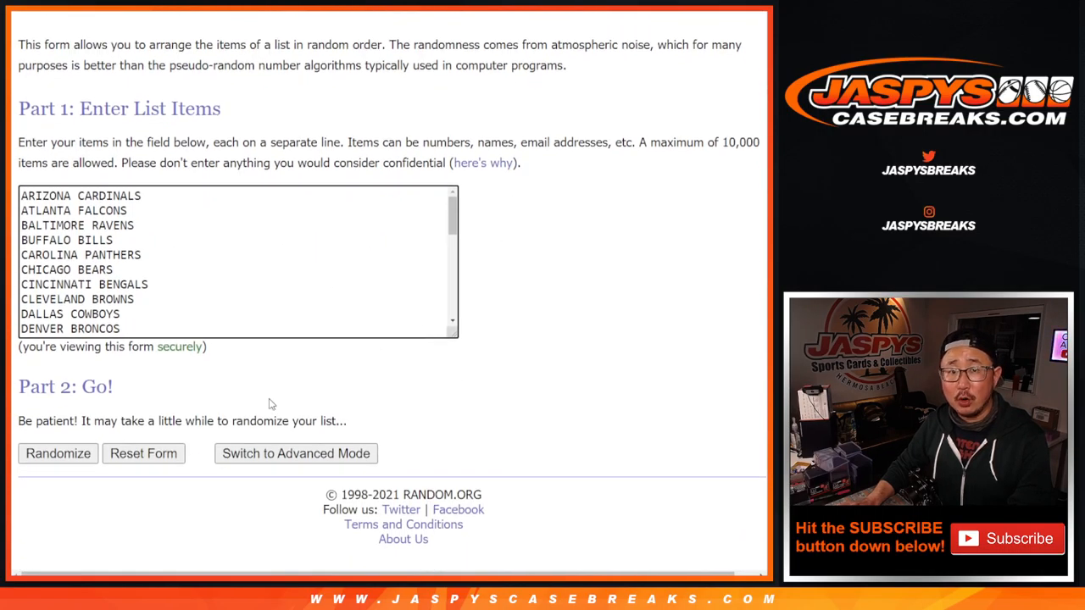
Step: Shuffle the 32 NFL team names three times in a row
left_click(58, 453)
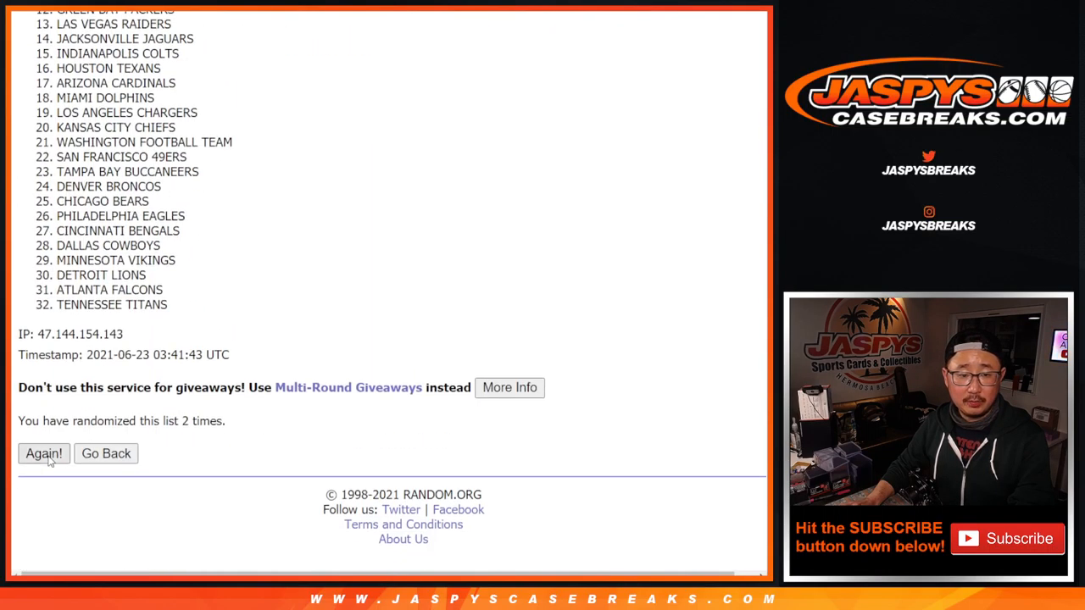
left_click(43, 454)
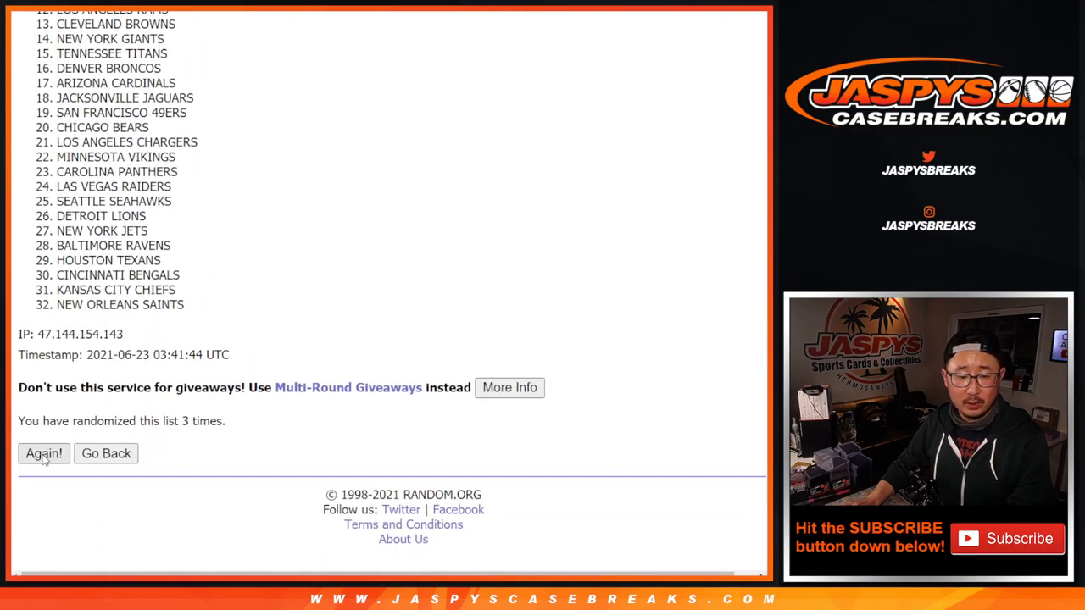
left_click(43, 453)
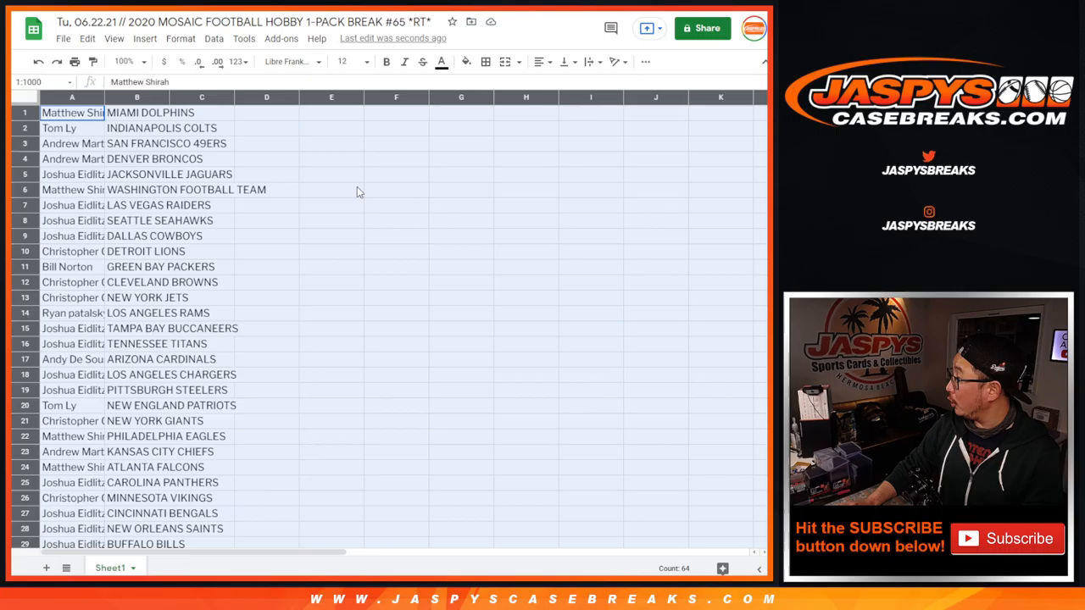
mouse_move(347, 175)
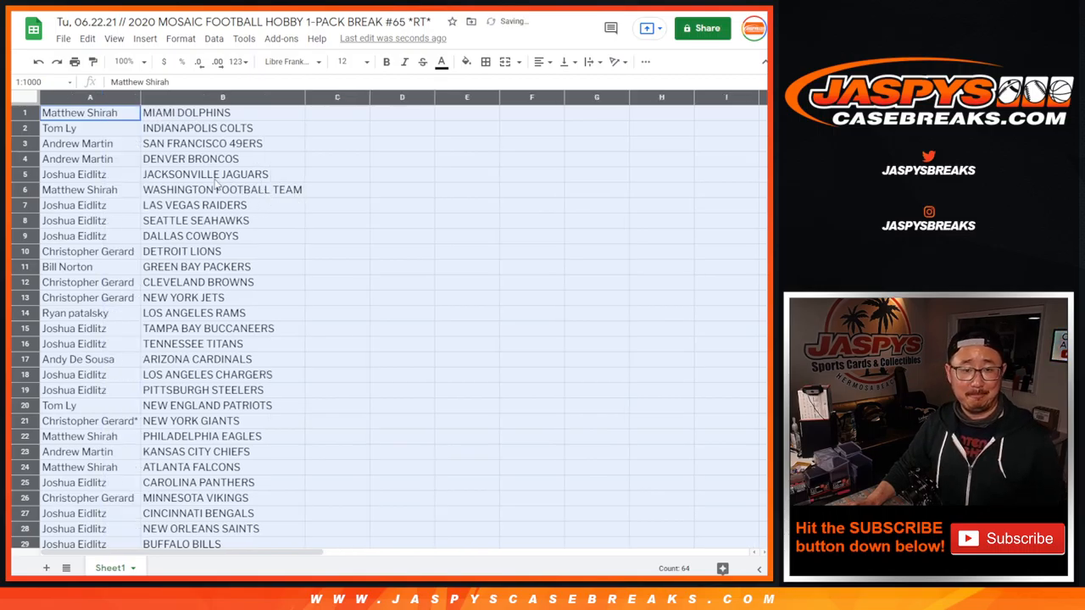
Step: Begin selecting the filled name and team columns A and B
left_click(124, 61)
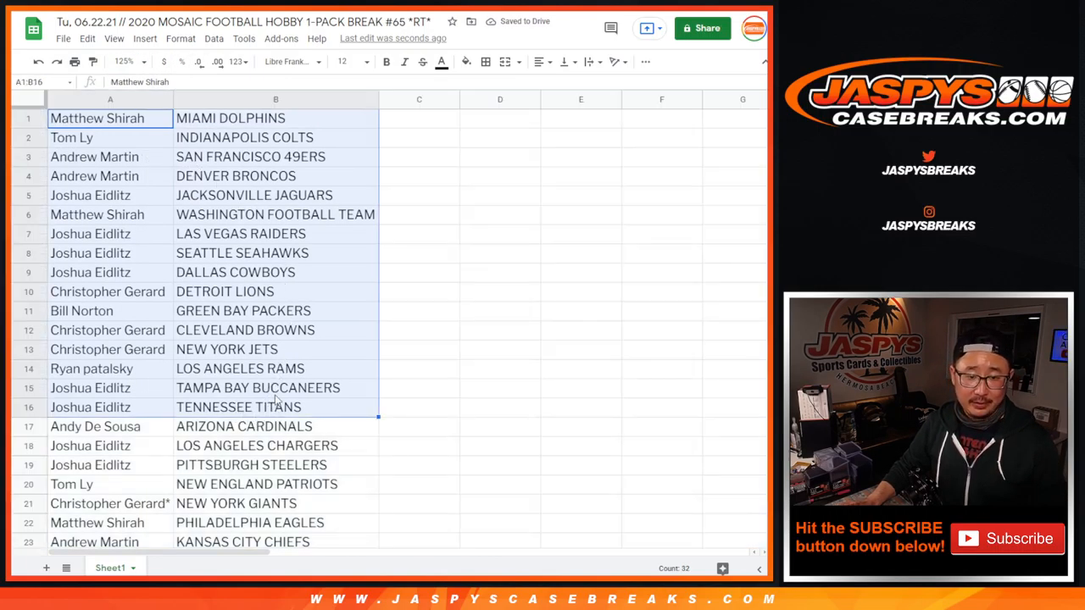
Step: Sort the pairings A→Z by team in column B and center-align the cells
left_click(122, 61)
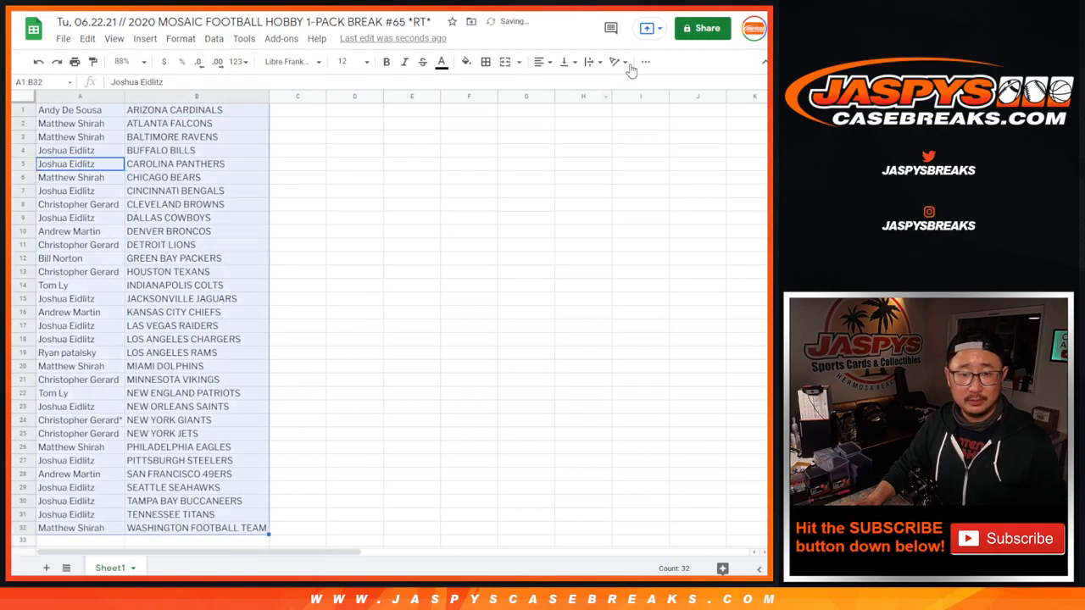
left_click(537, 61)
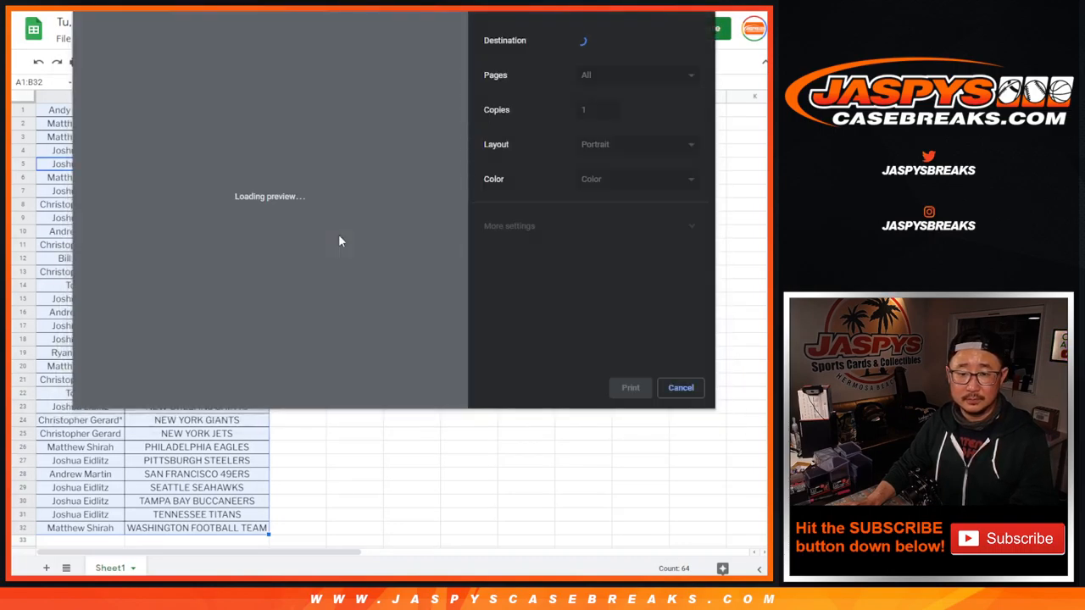
Step: Confirm the print settings and print the sorted name–team list
left_click(681, 387)
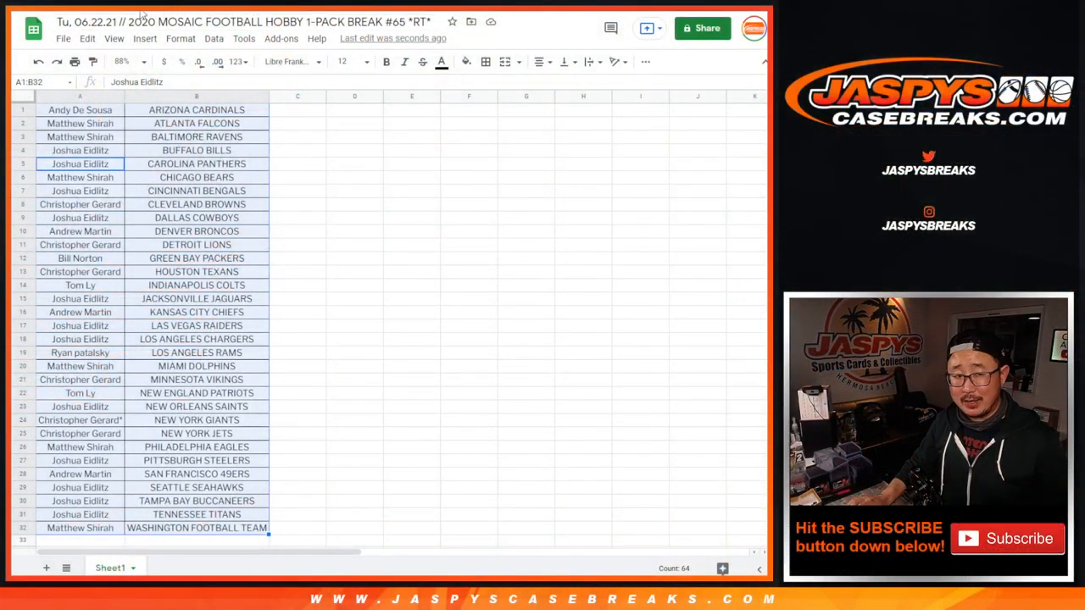
Step: Switch back to the RANDOM.ORG Dice Roller tab
left_click(79, 96)
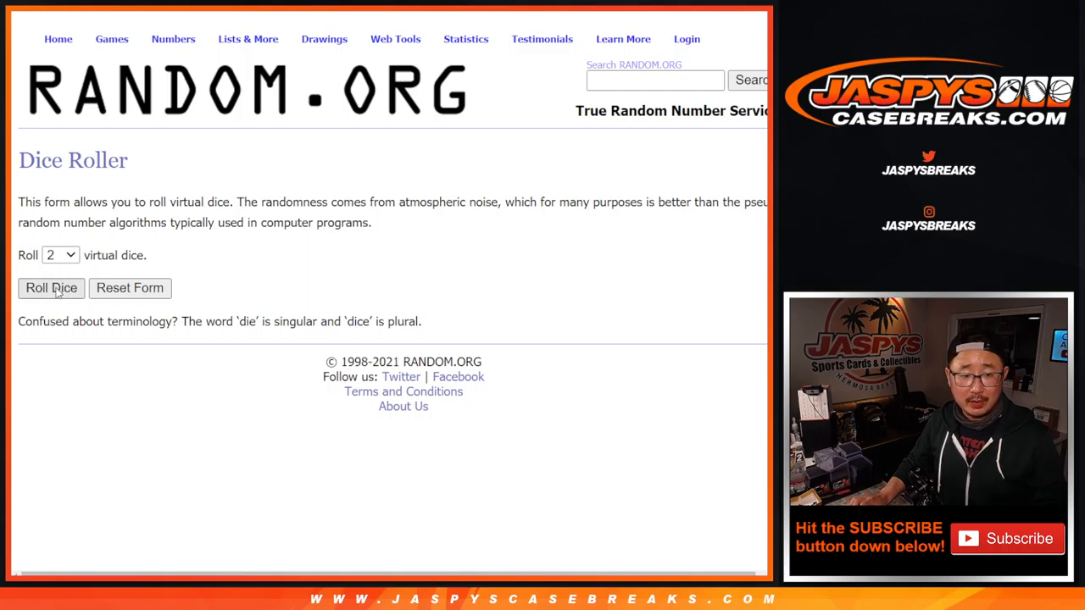
Step: Roll the dice, shuffle the giveaway names to eight passes, and highlight the top eight
left_click(51, 287)
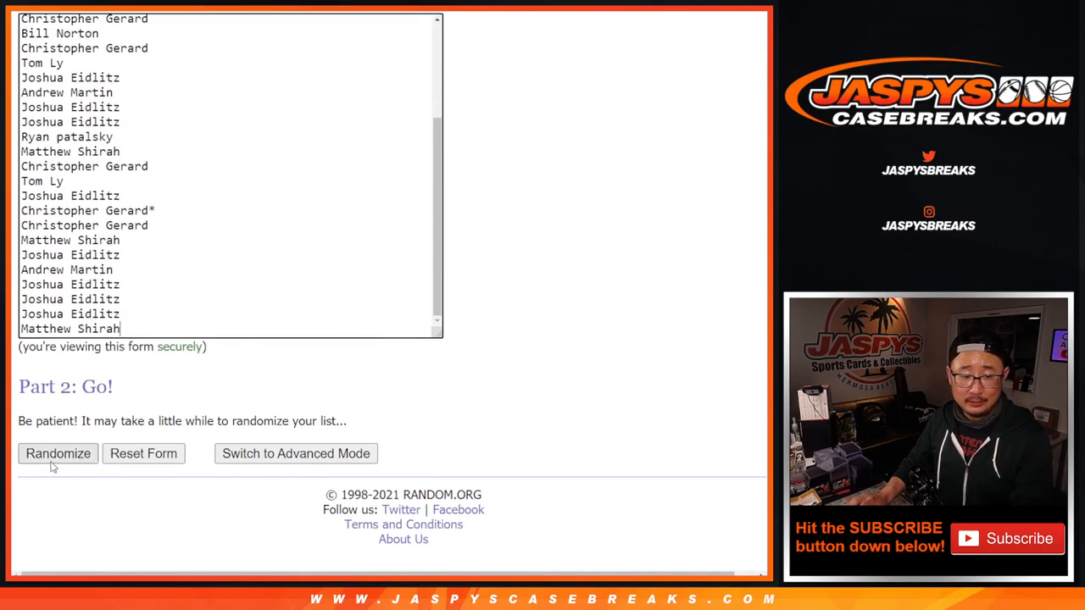
left_click(58, 454)
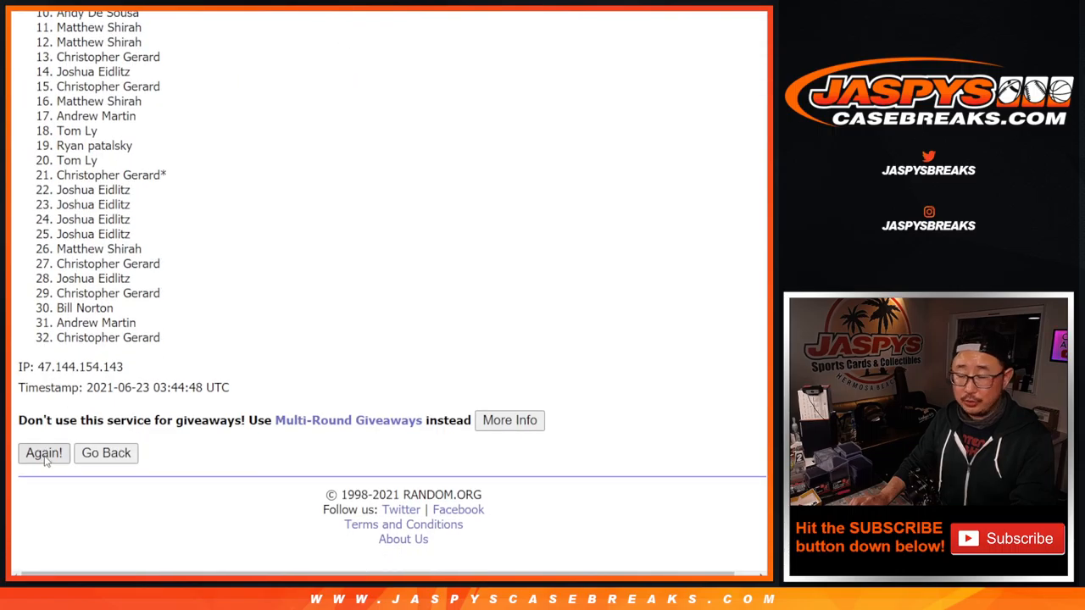
left_click(43, 452)
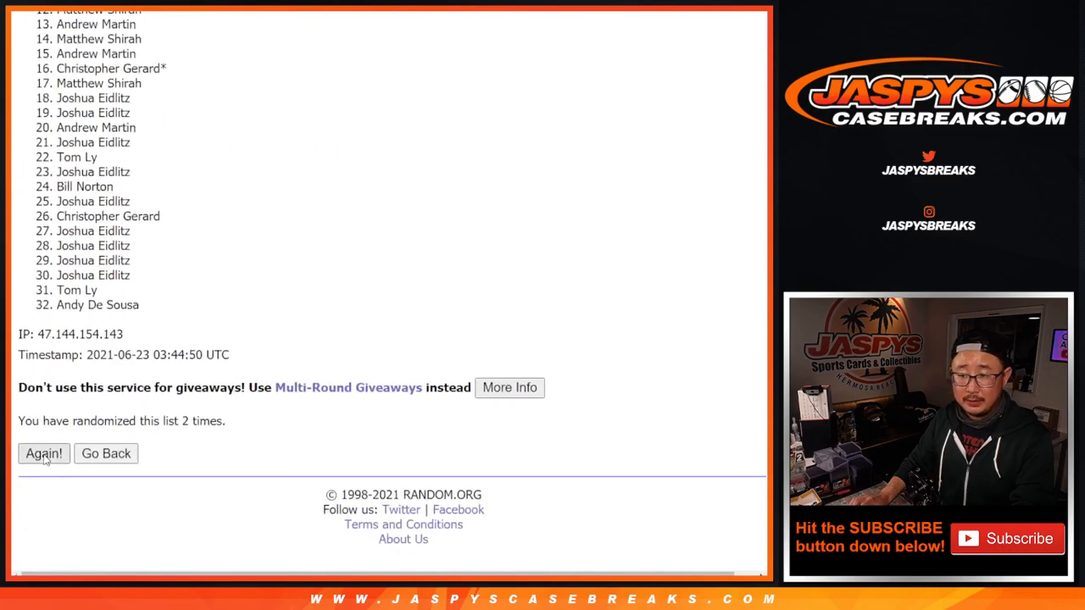
left_click(43, 453)
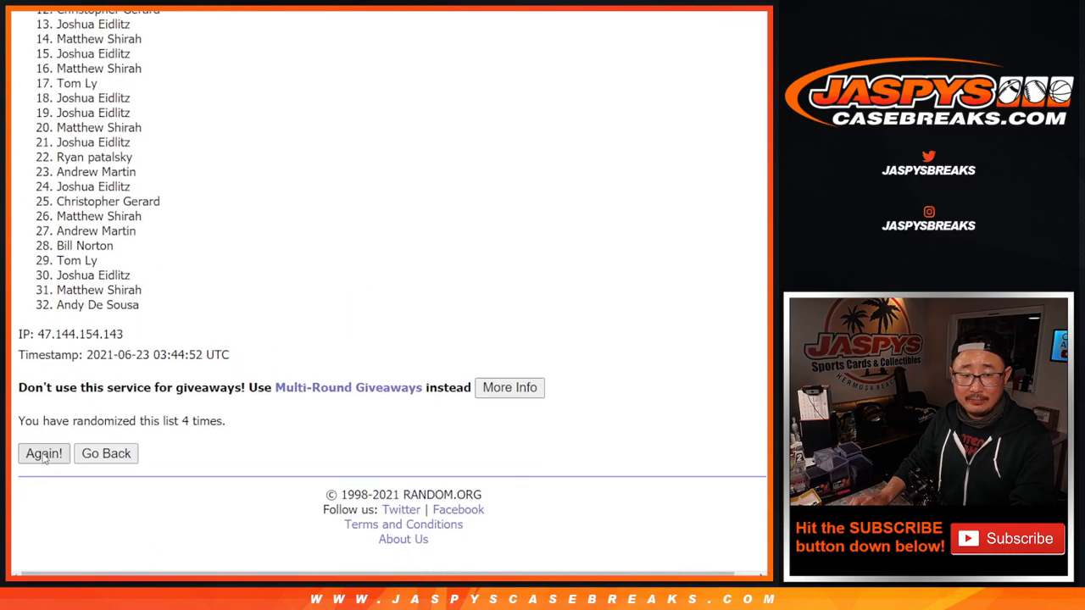
left_click(44, 452)
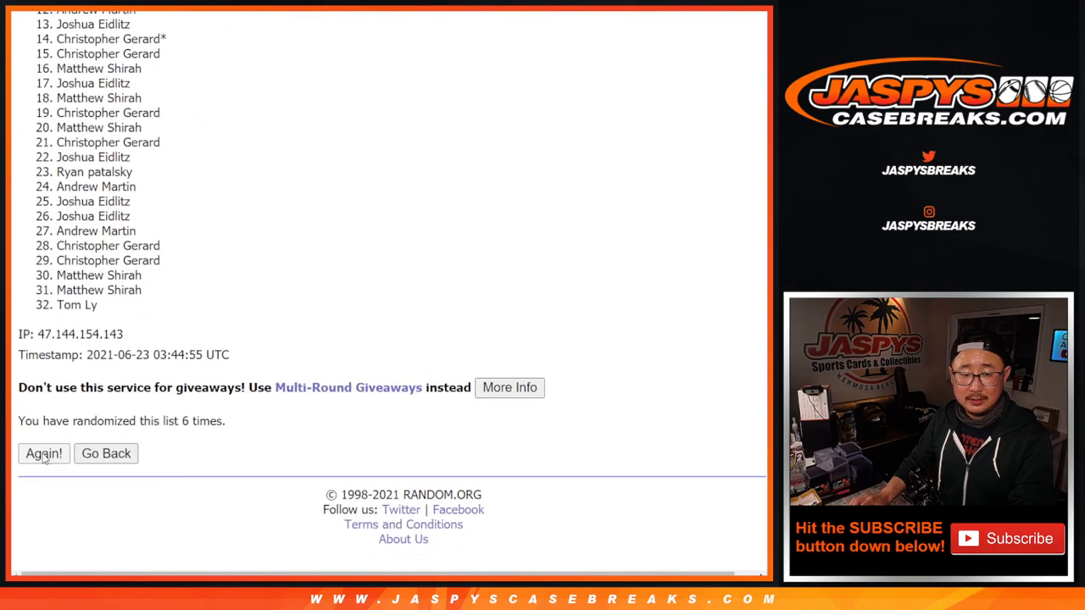
left_click(44, 453)
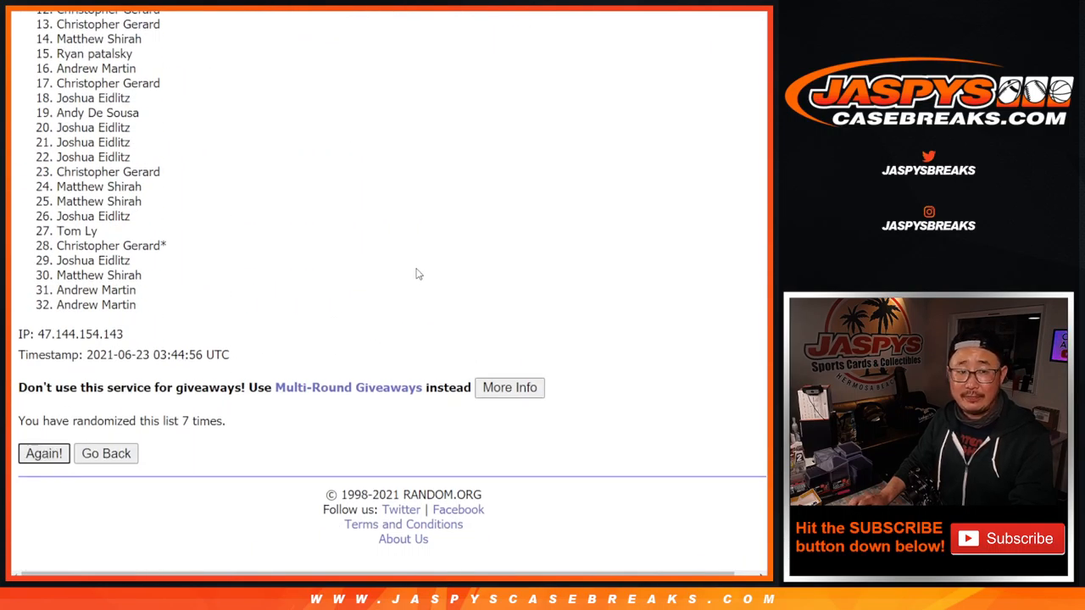
left_click(43, 453)
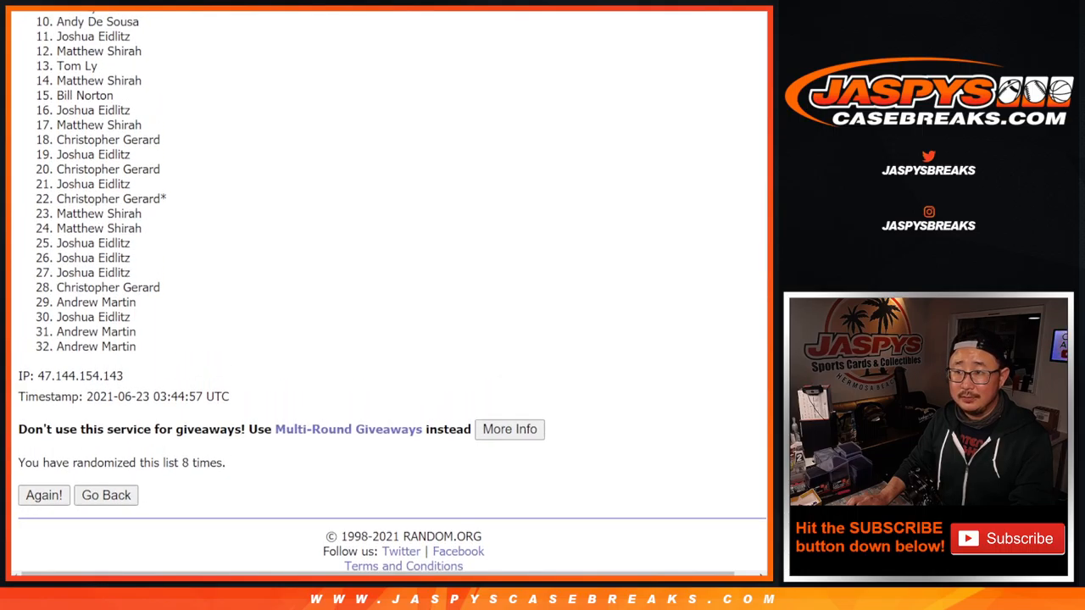
scroll("down", 3)
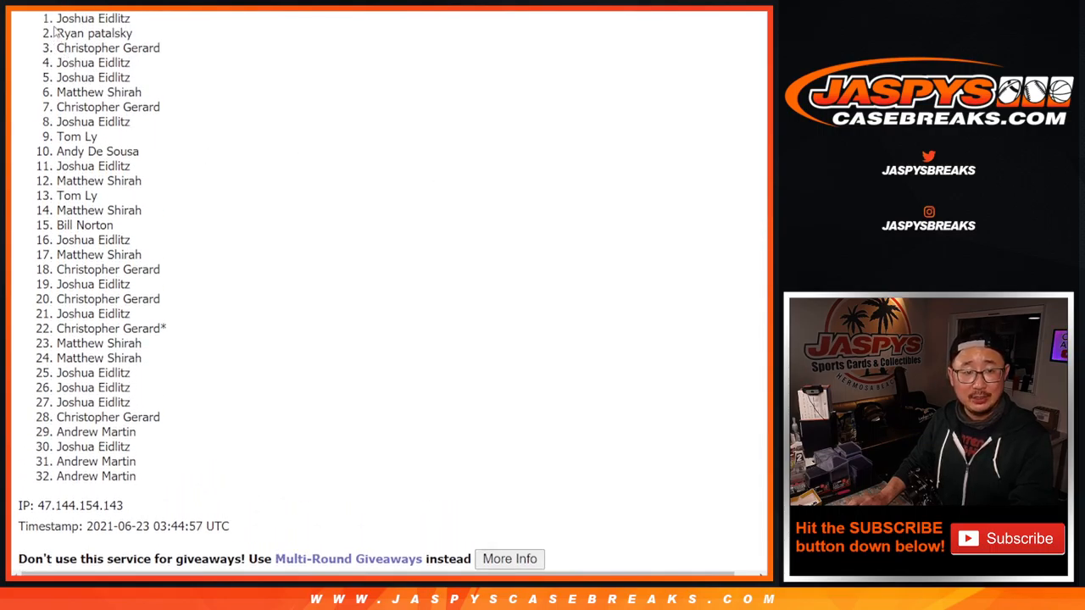
left_click_drag(57, 18, 157, 106)
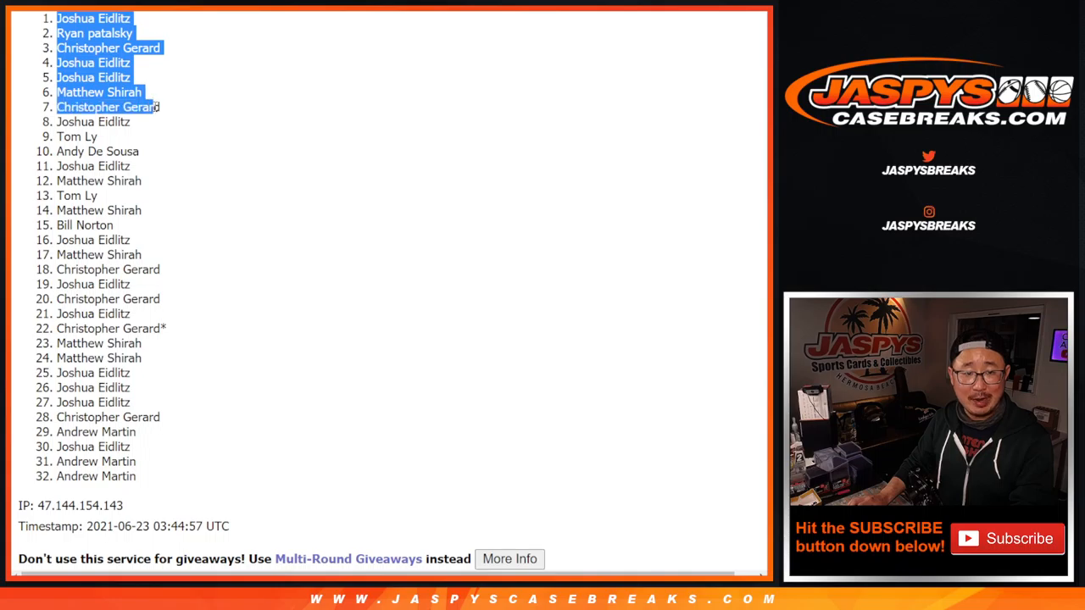